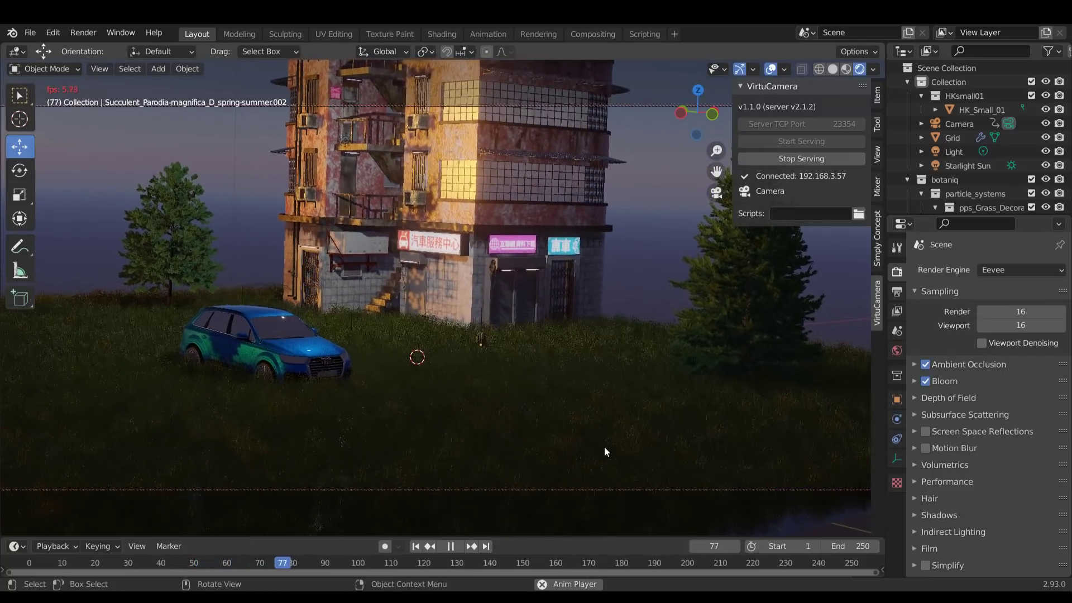
Step: Stop playback at frame 1 and view the city scene through the VirtuCamera-connected camera
{"action": "left_click", "coordinate": [416, 545]}
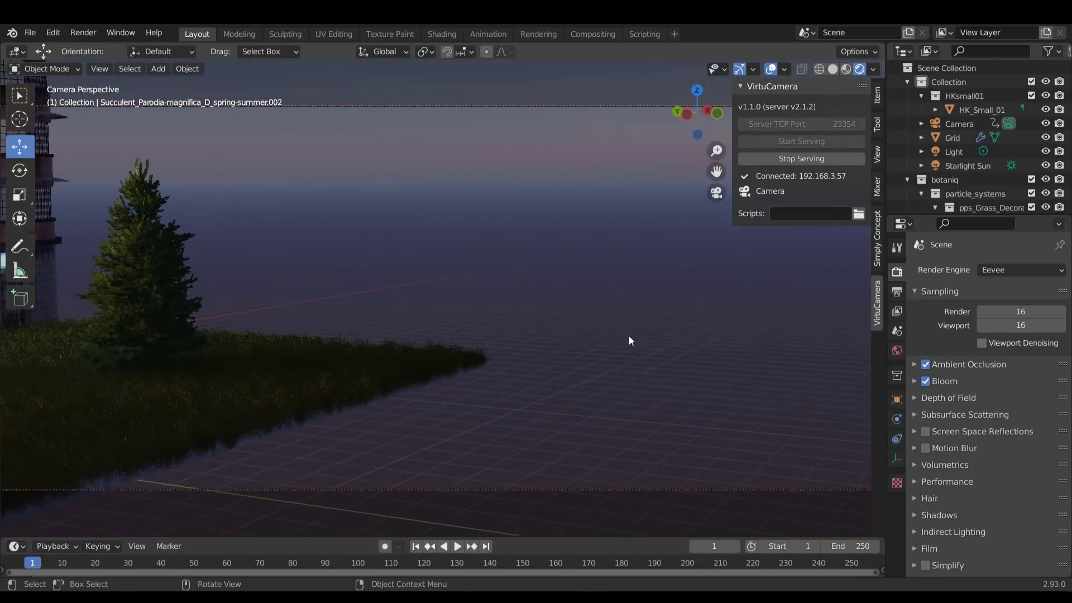